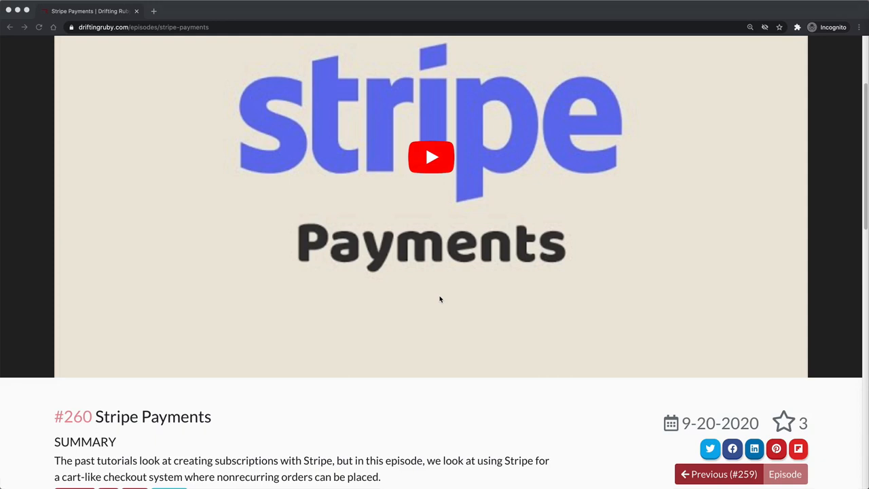
pyautogui.moveTo(442, 292)
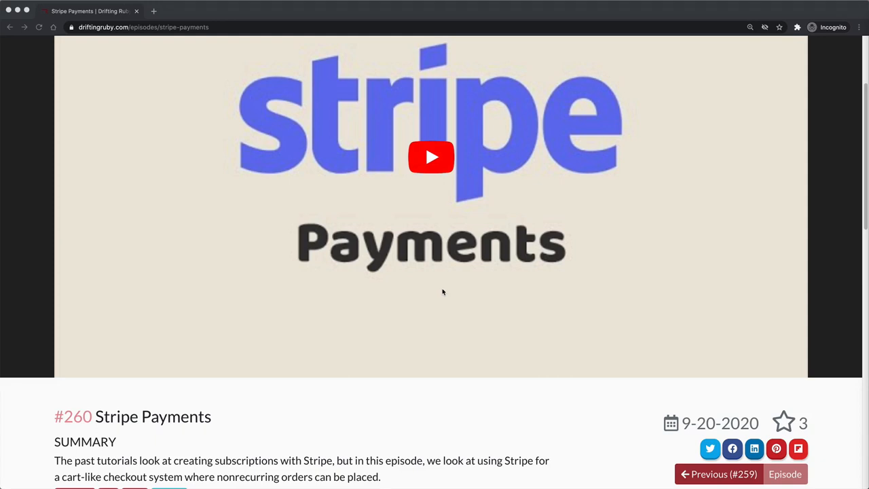
pyautogui.moveTo(451, 285)
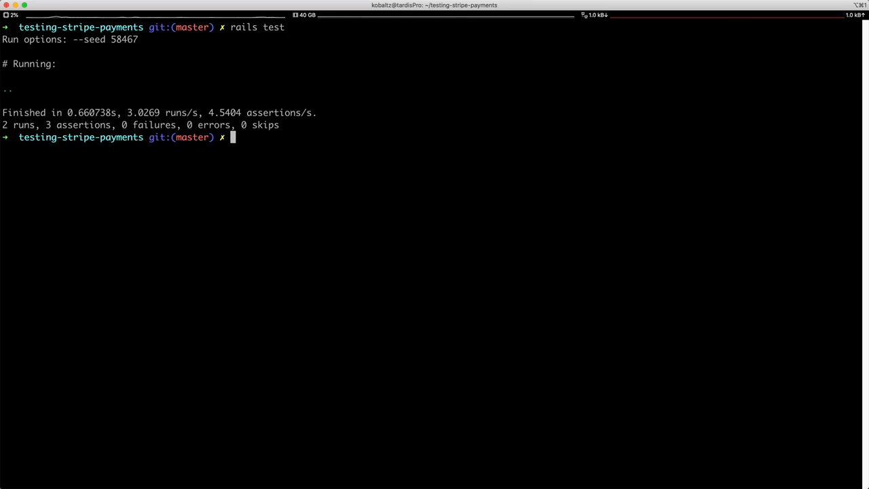
pyautogui.moveTo(612, 261)
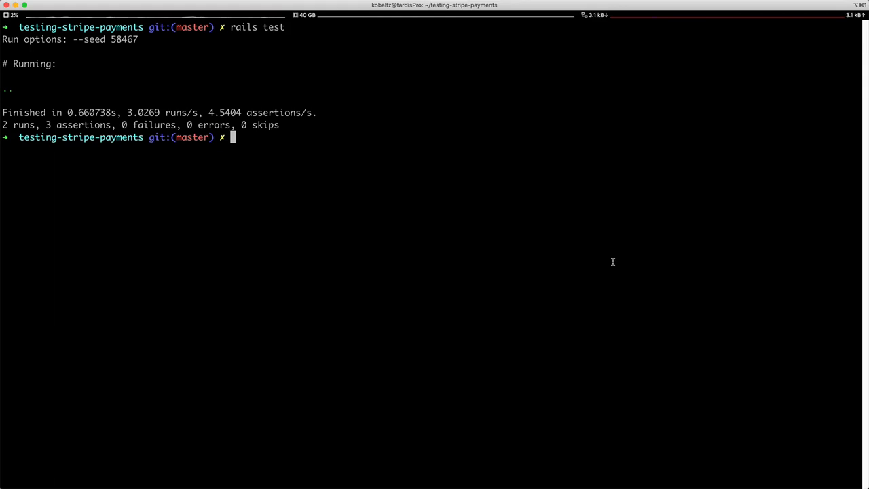